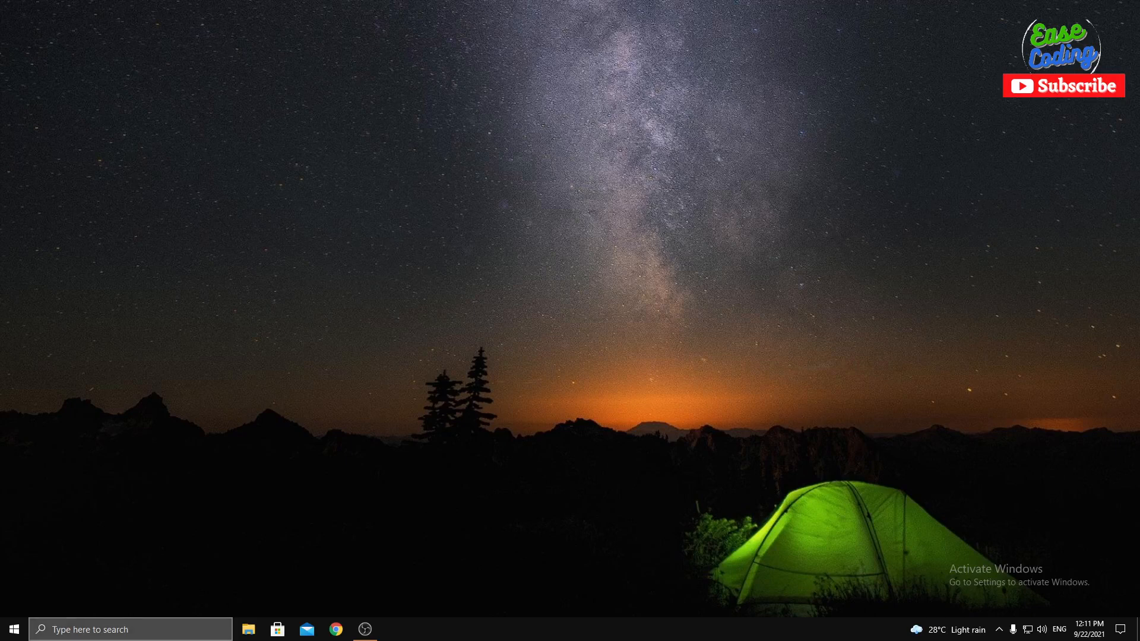
mouse_move(48, 622)
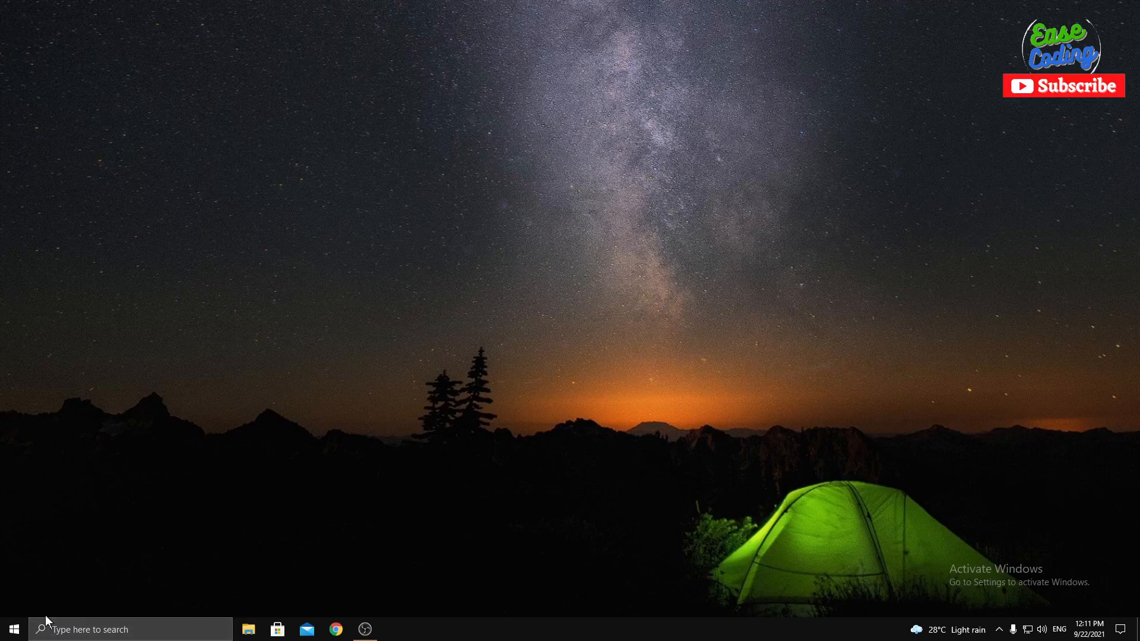
mouse_move(572, 429)
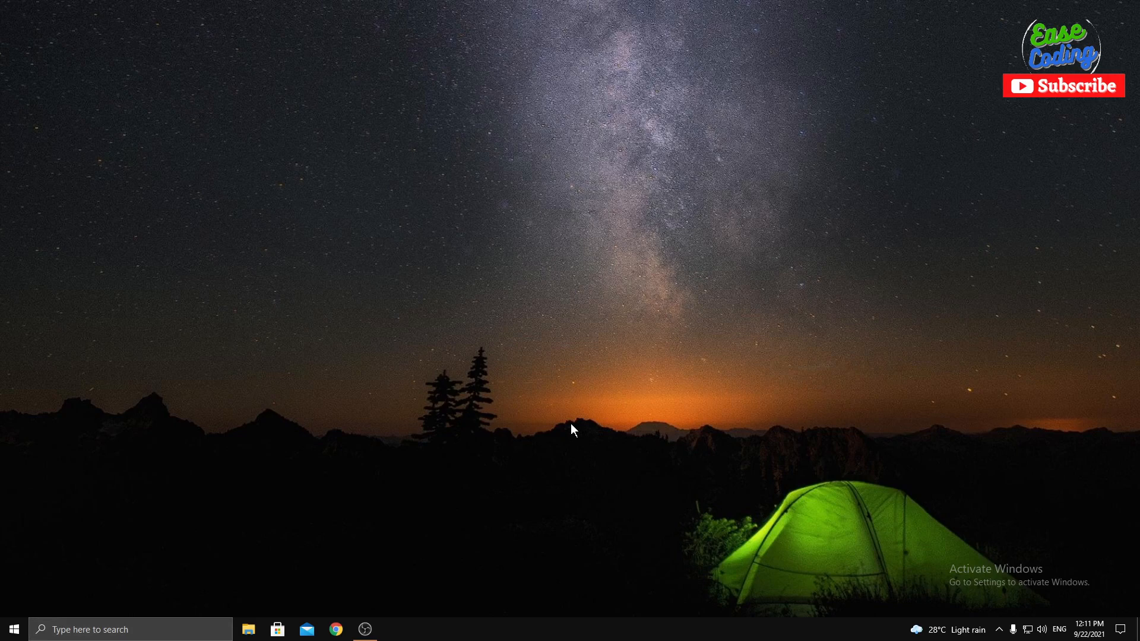
mouse_move(704, 452)
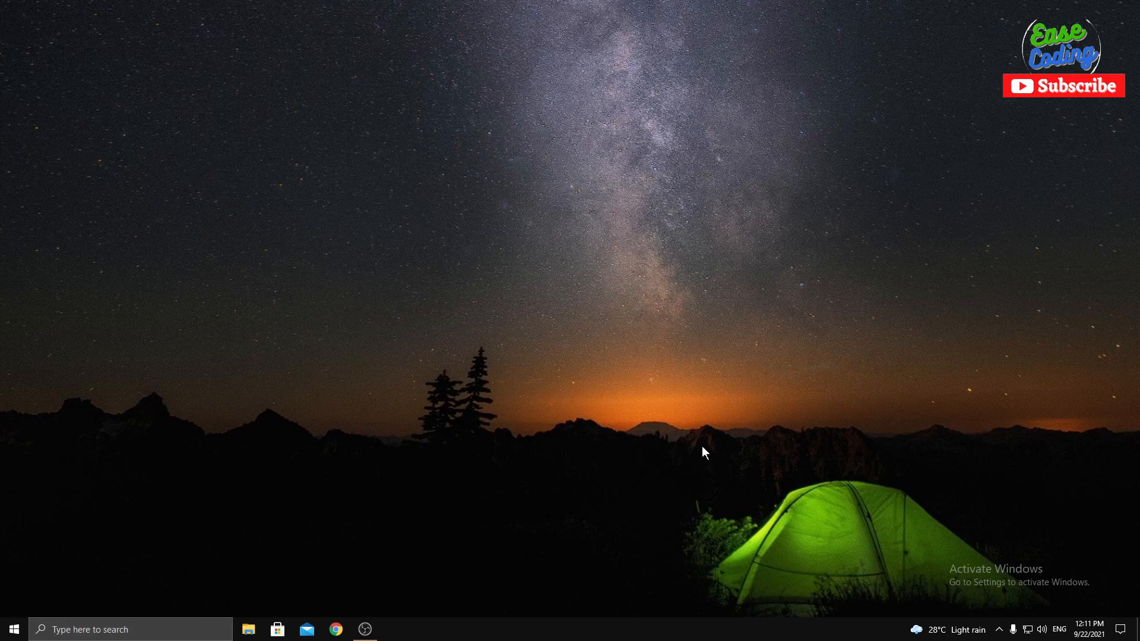
mouse_move(959, 508)
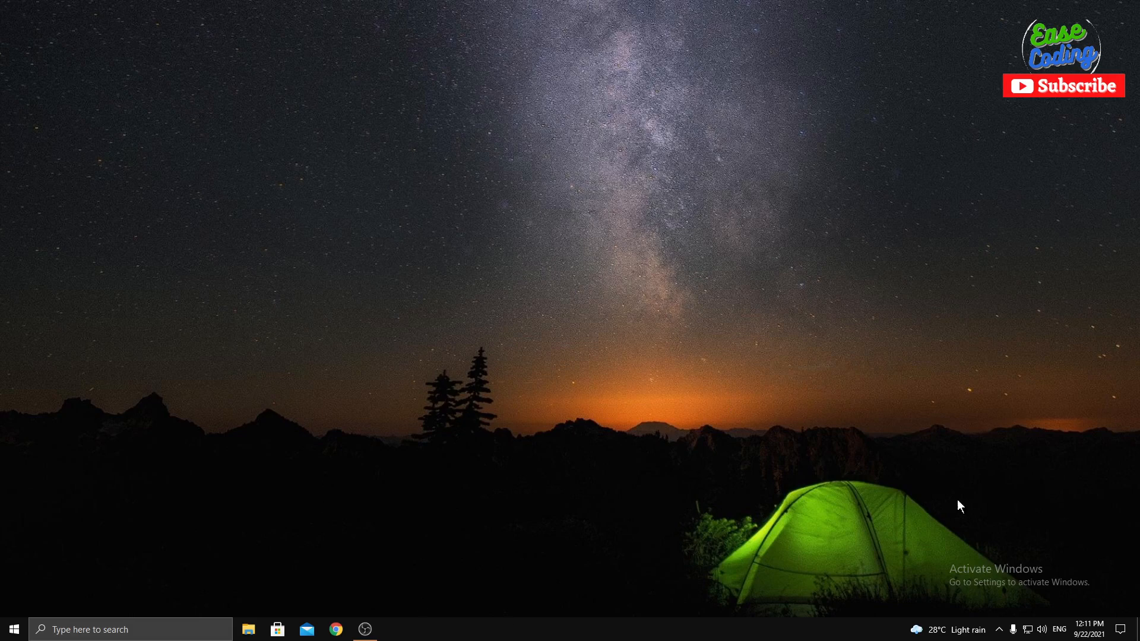
mouse_move(683, 451)
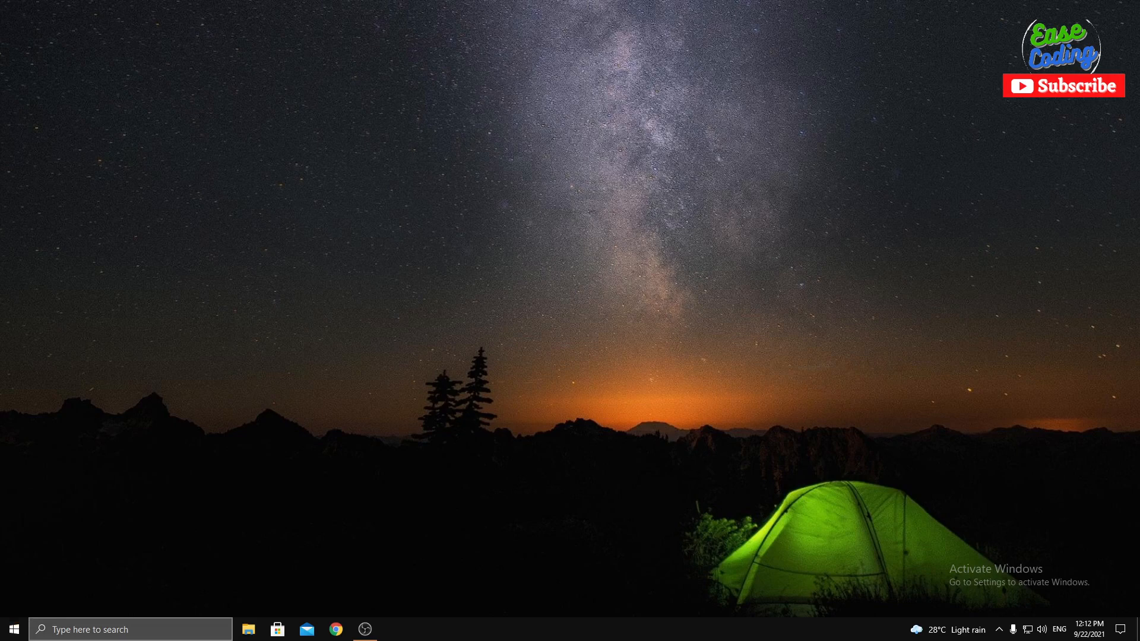
mouse_move(364, 630)
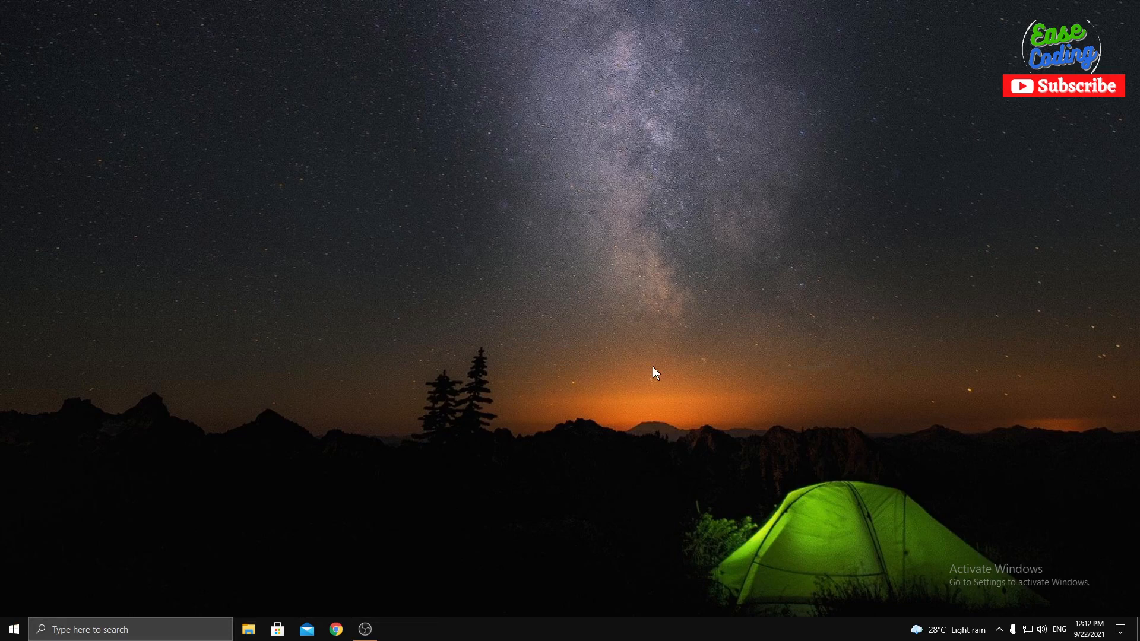
mouse_move(739, 413)
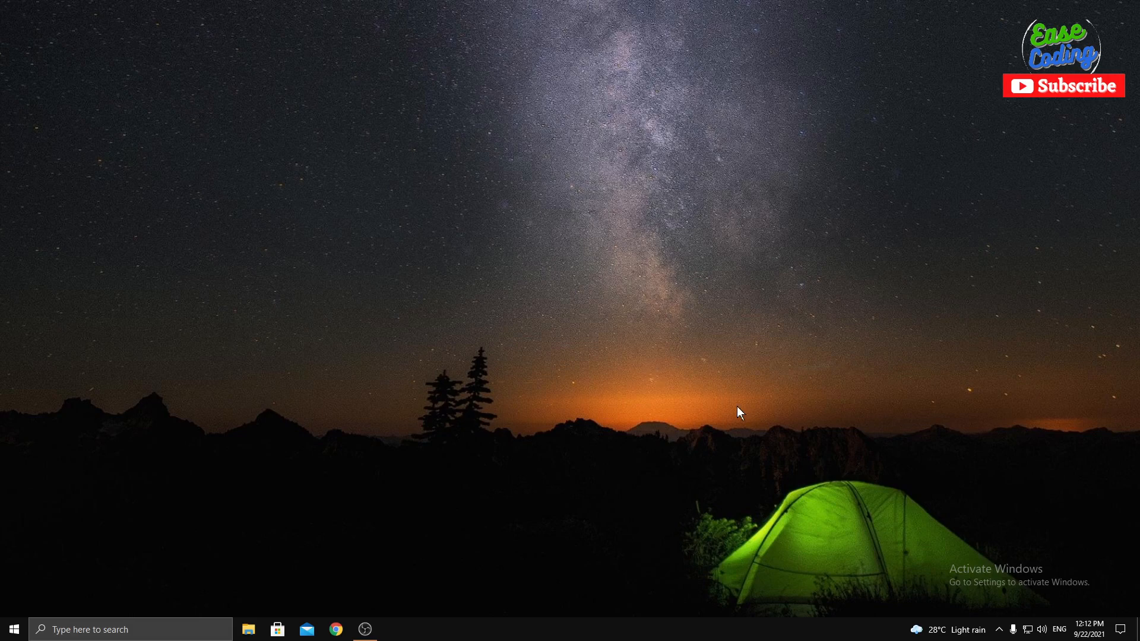
mouse_move(722, 407)
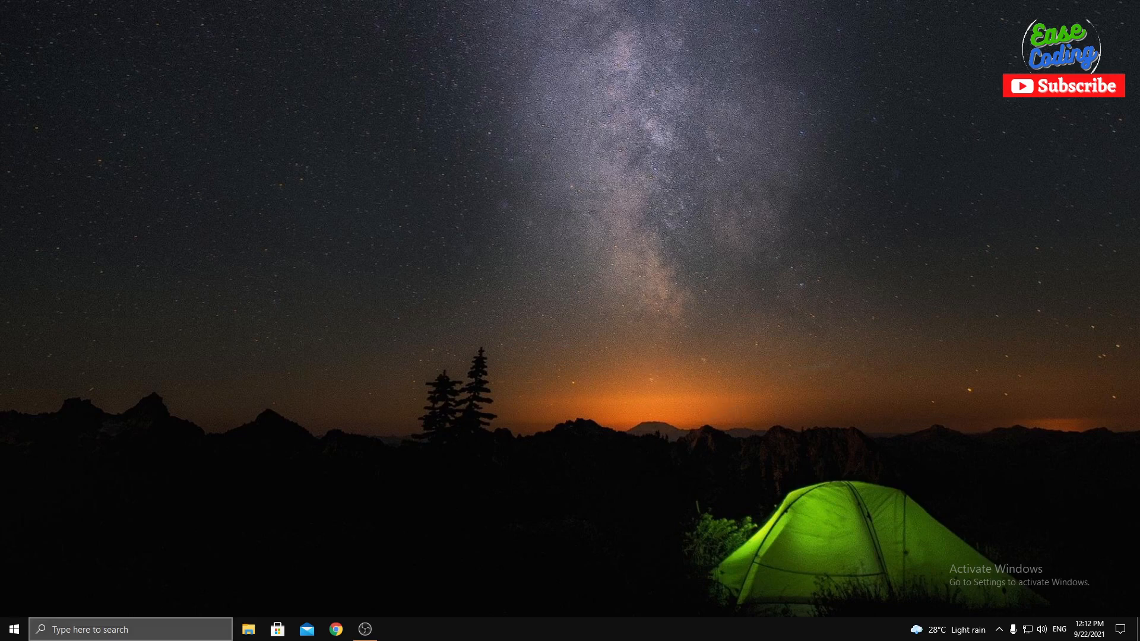
mouse_move(513, 634)
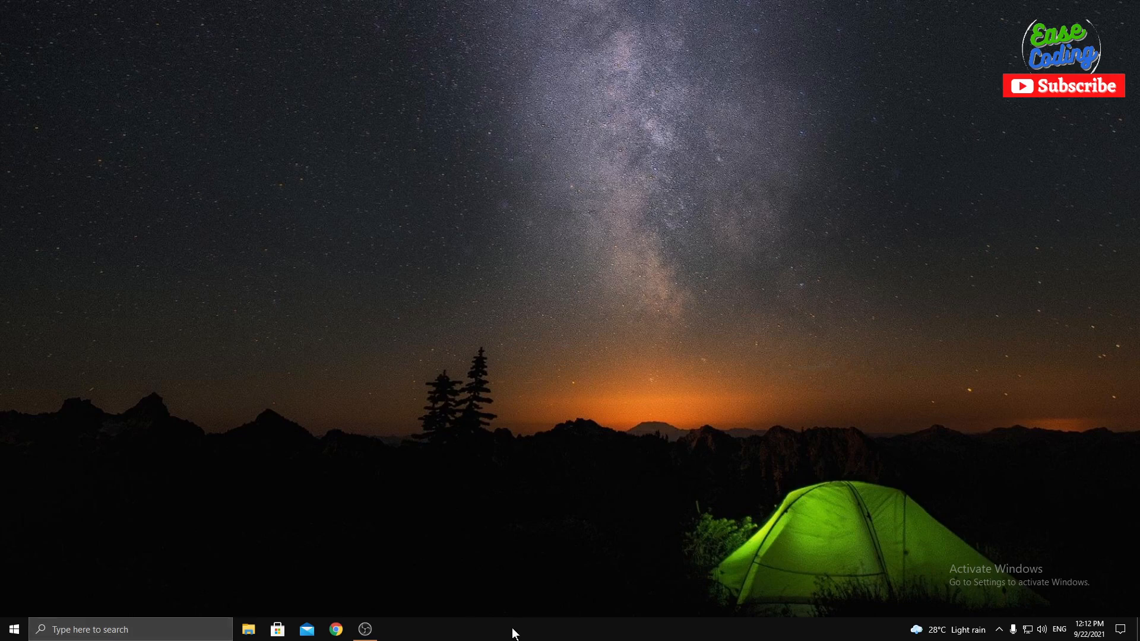
Switch the taskbar search box to a search icon and open search from it
right_click(512, 629)
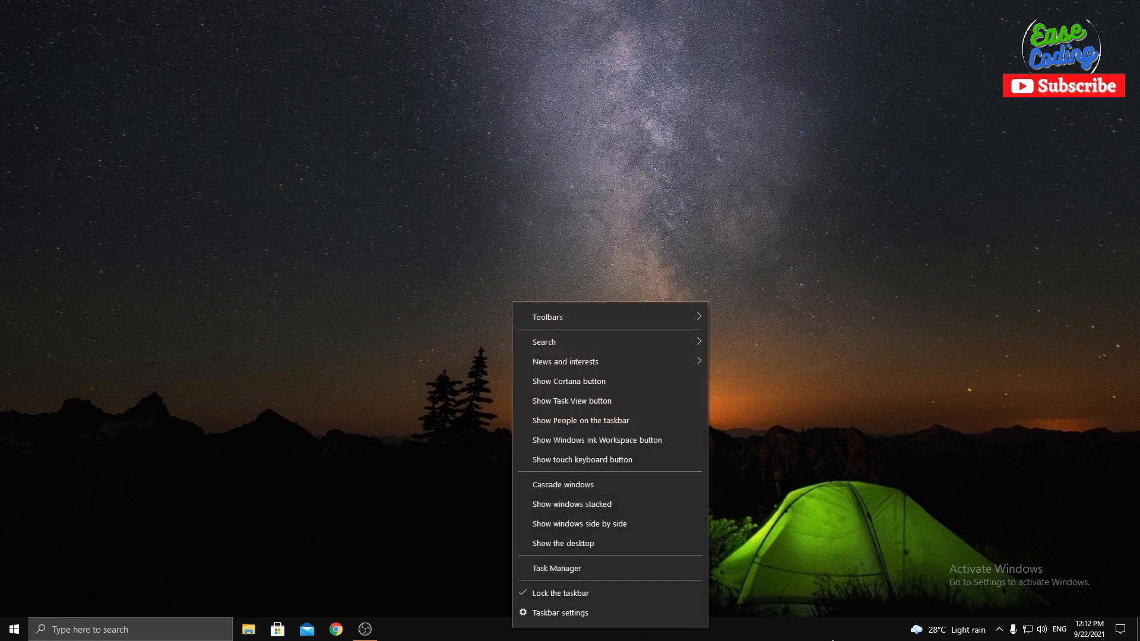
mouse_move(433, 634)
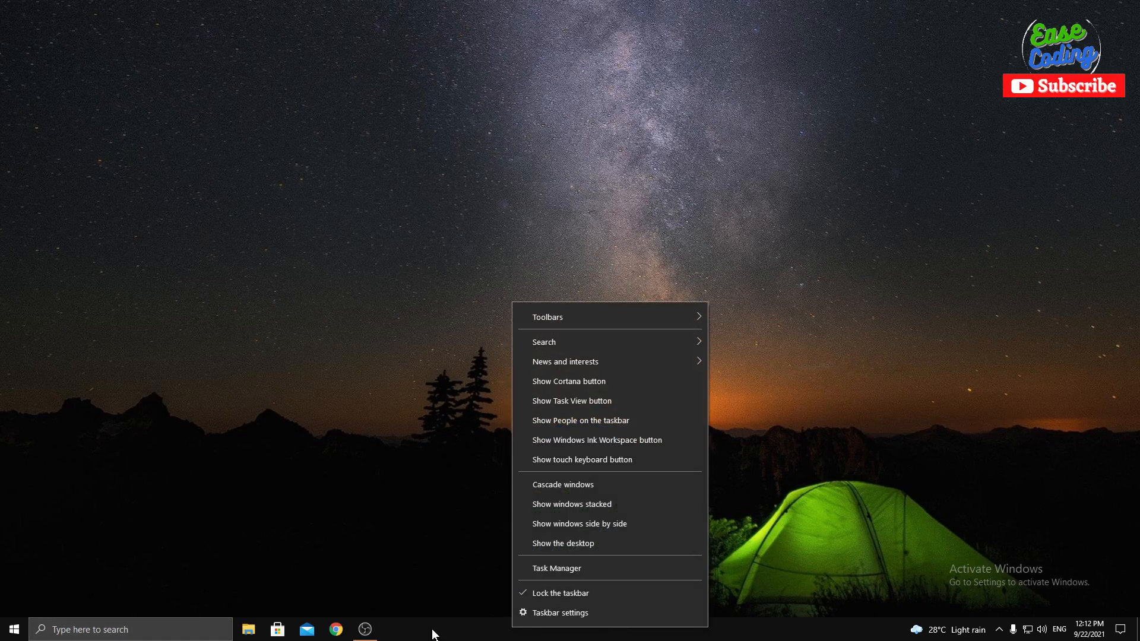
mouse_move(4, 243)
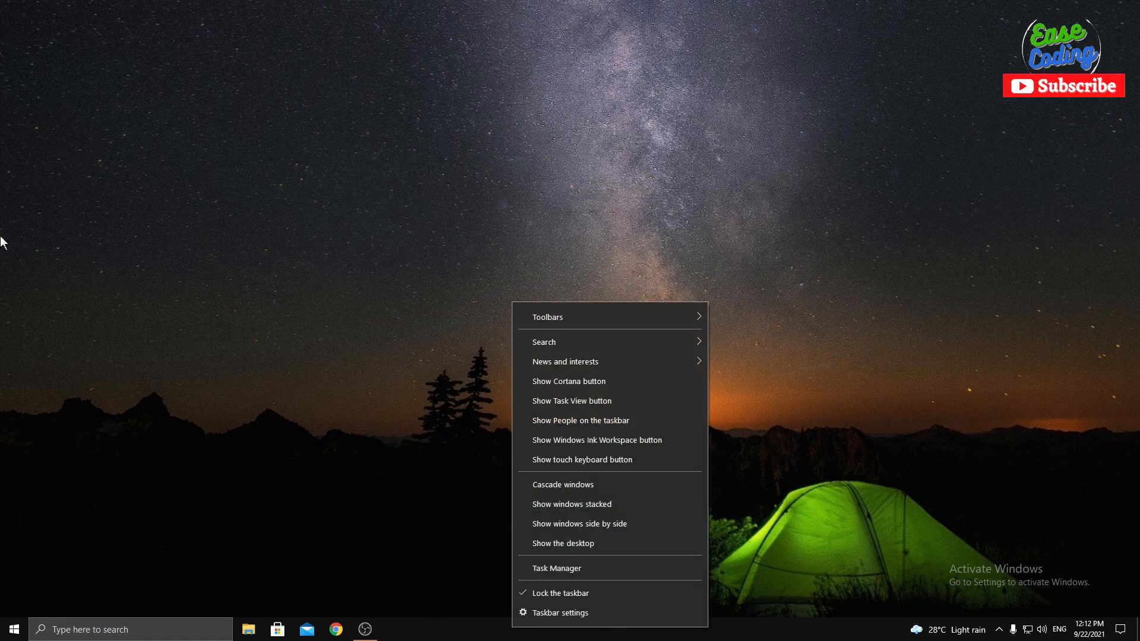
mouse_move(1124, 333)
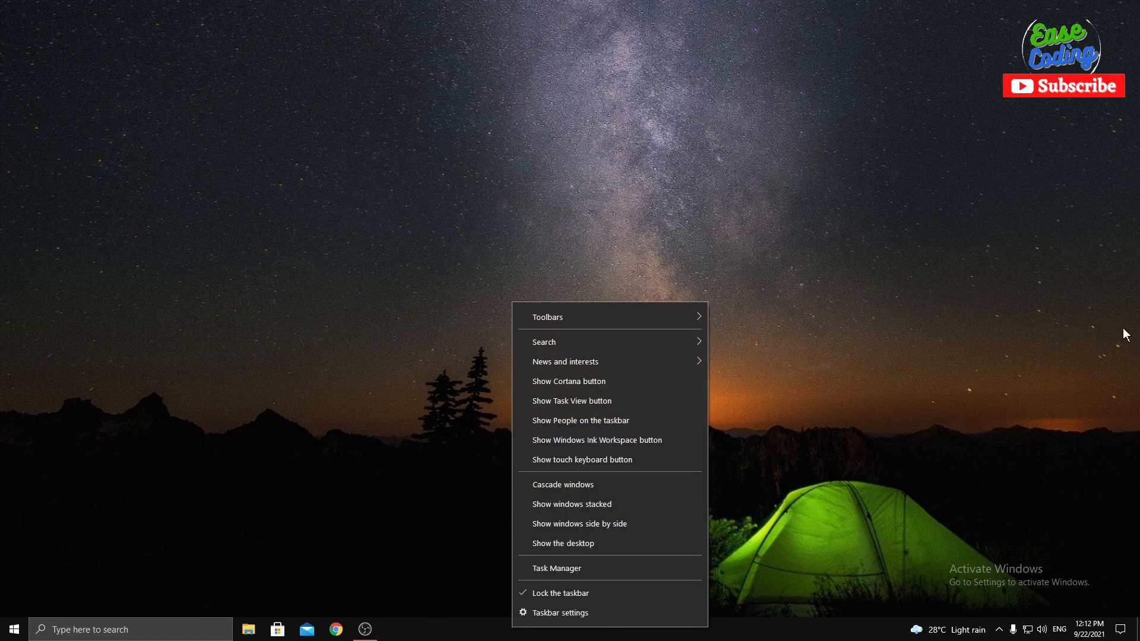
mouse_move(971, 366)
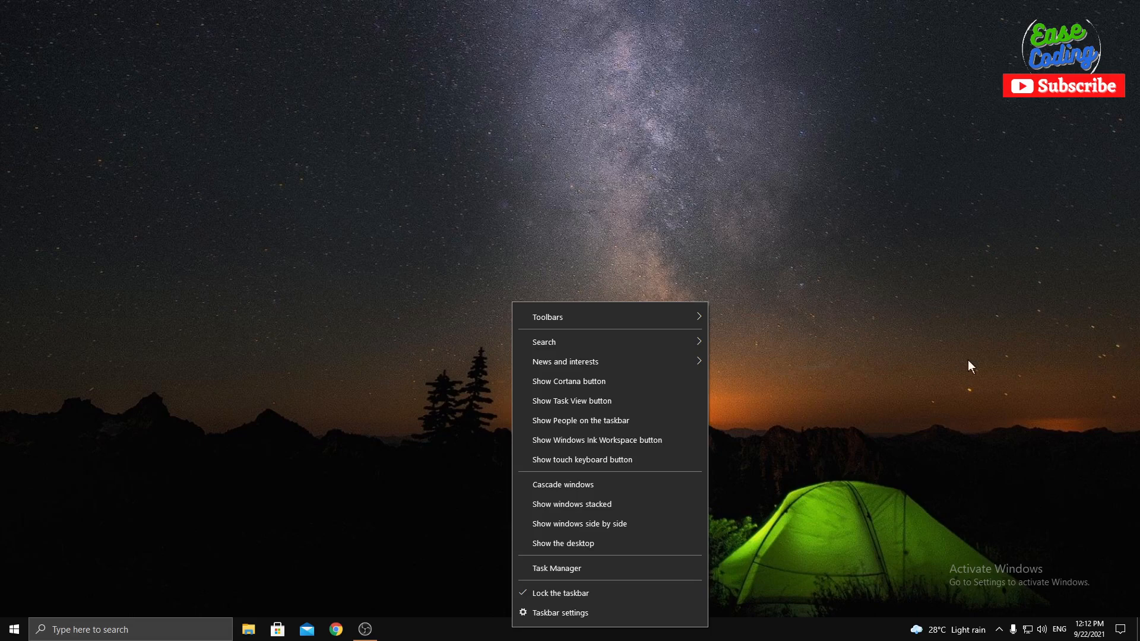
mouse_move(543, 342)
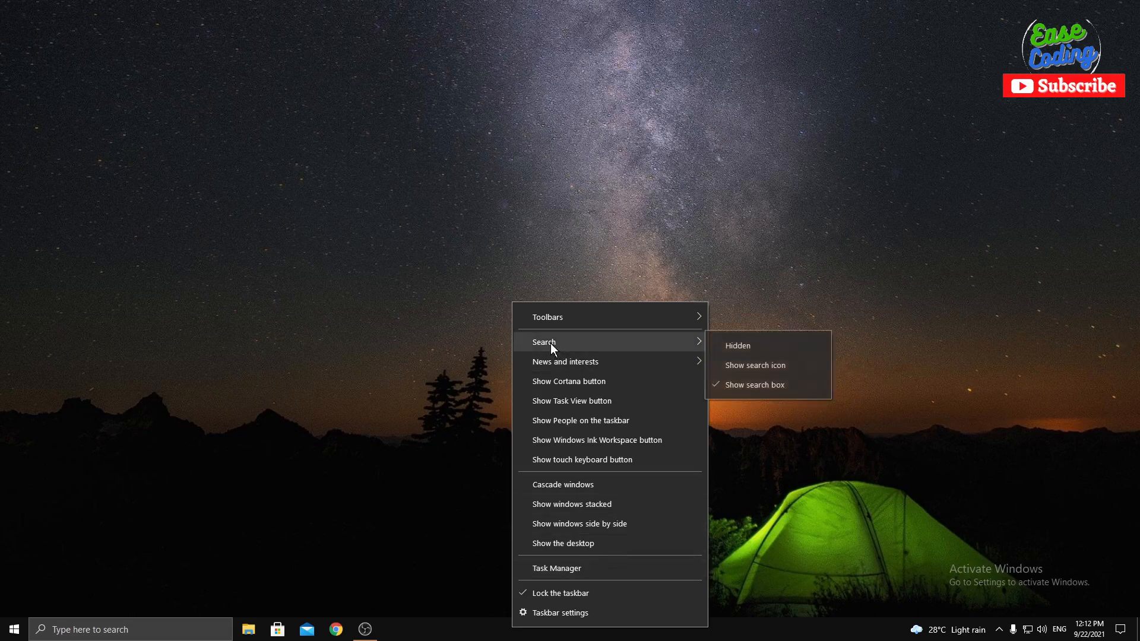
mouse_move(736, 345)
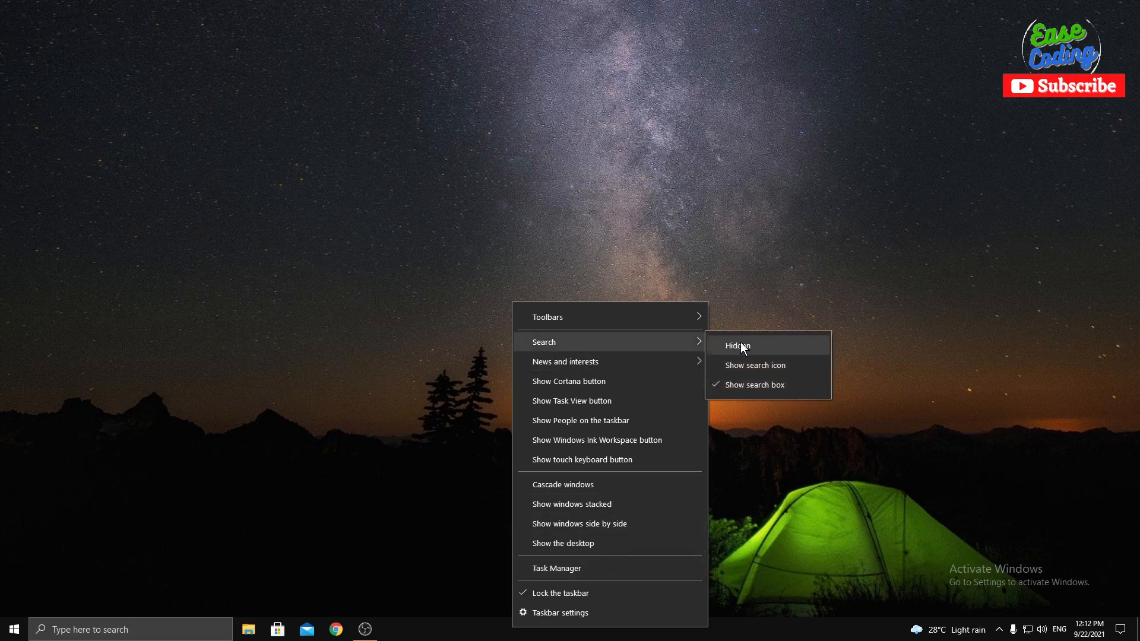
mouse_move(756, 365)
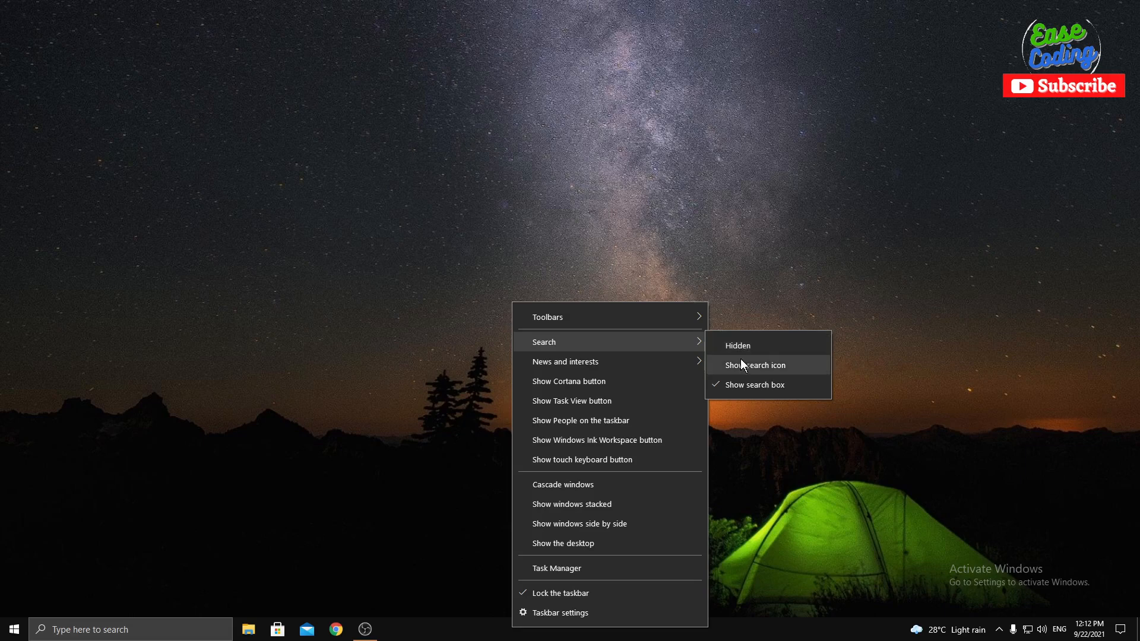
mouse_move(772, 373)
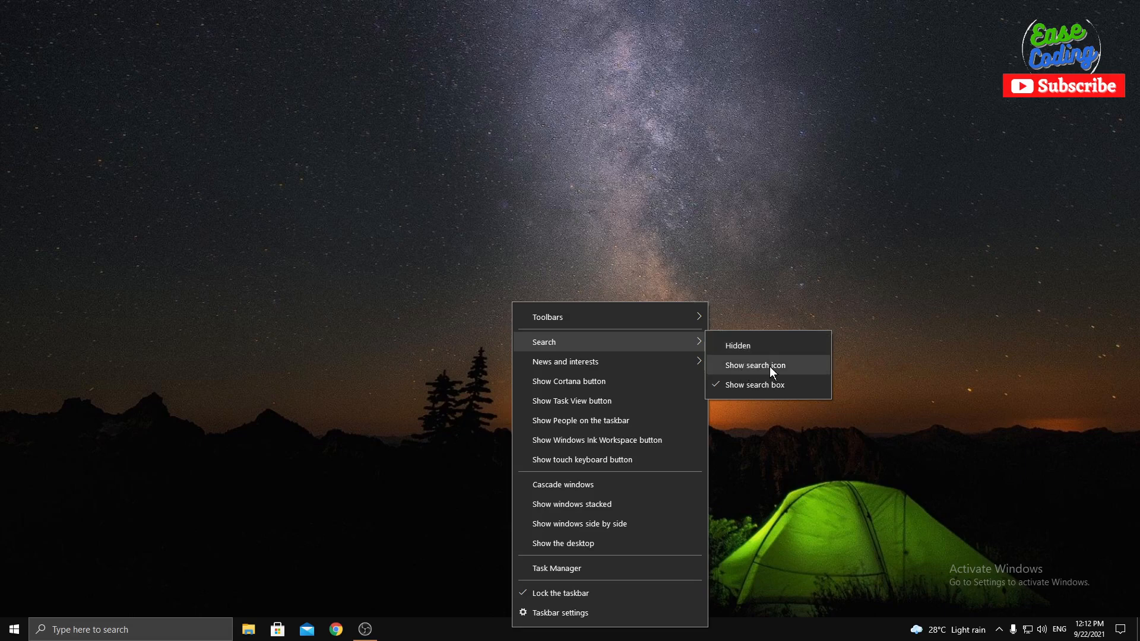
click(754, 366)
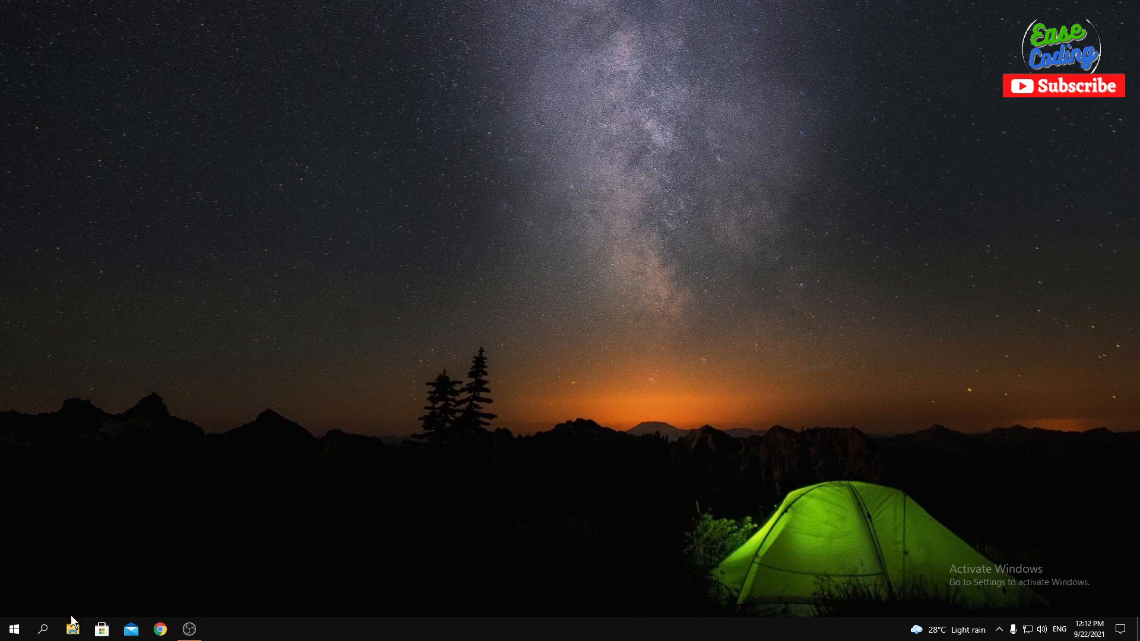
click(42, 628)
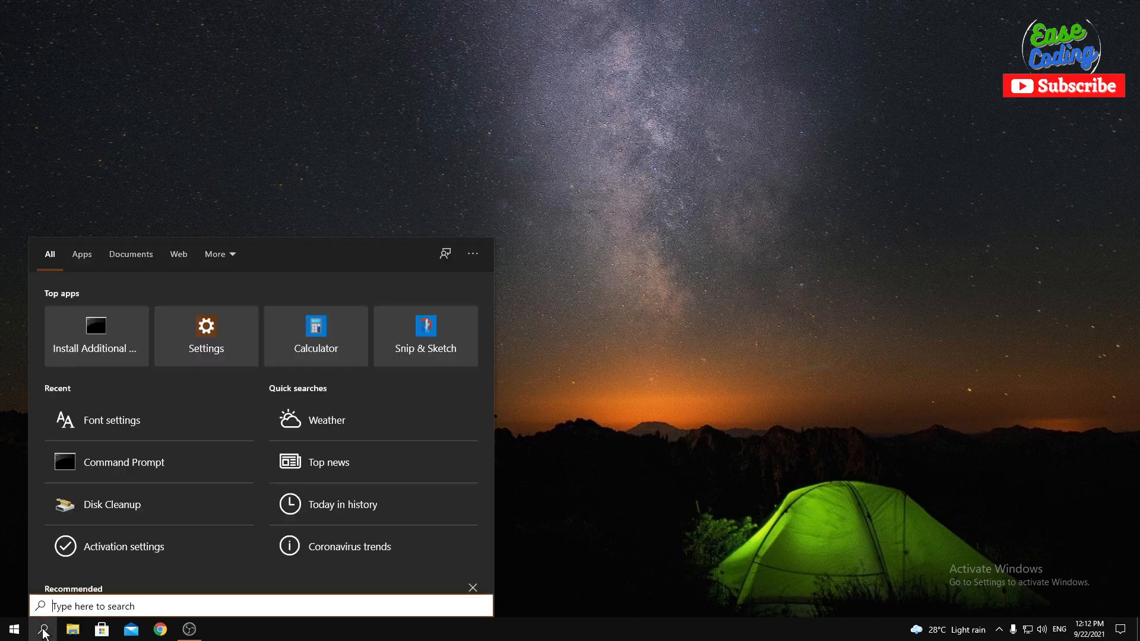
Set taskbar Search to Hidden so no search box or icon remains
right_click(618, 628)
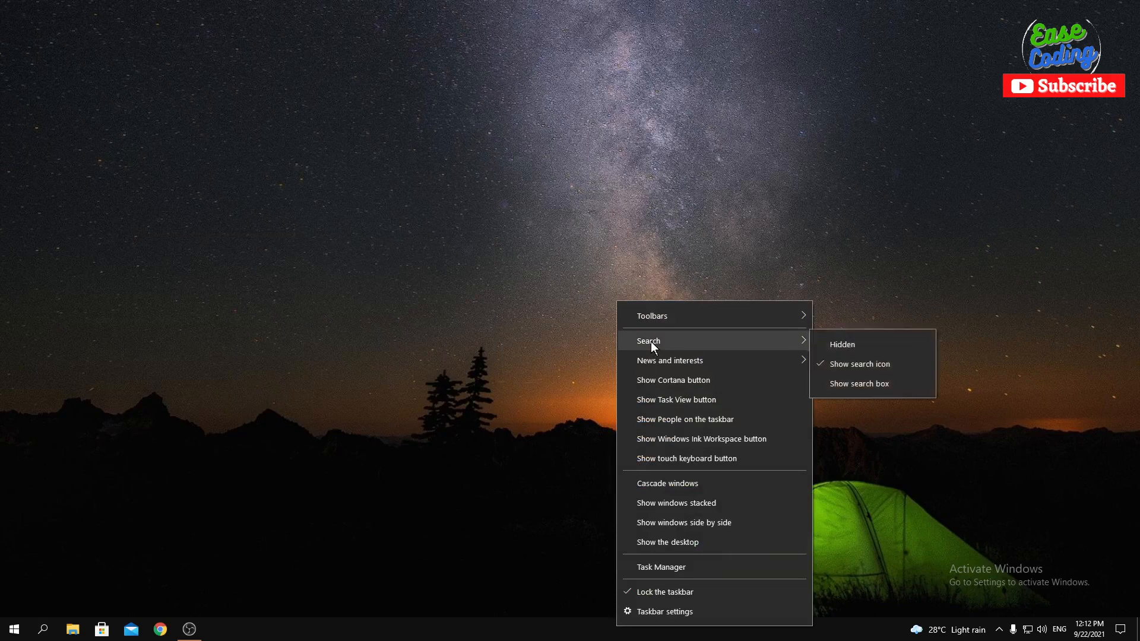
mouse_move(842, 349)
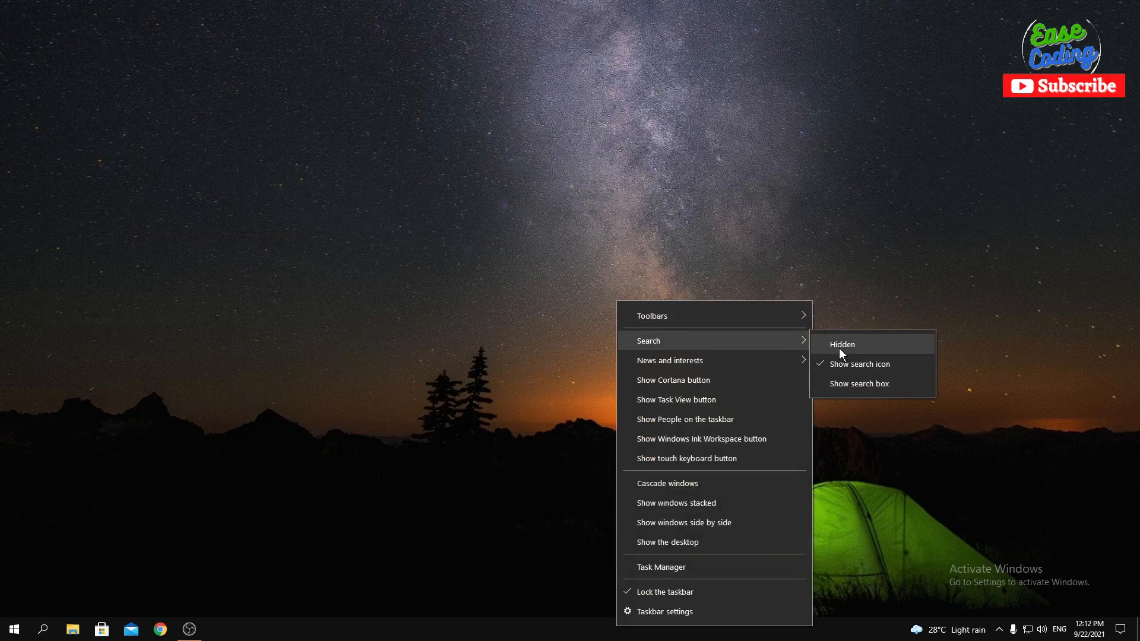
click(842, 344)
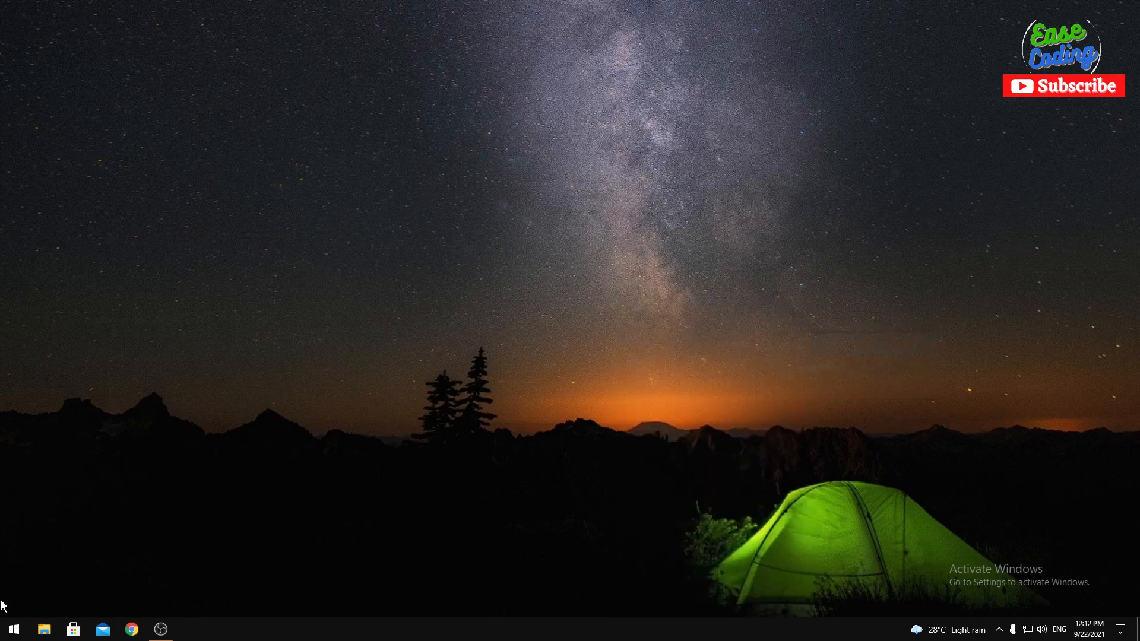
mouse_move(554, 206)
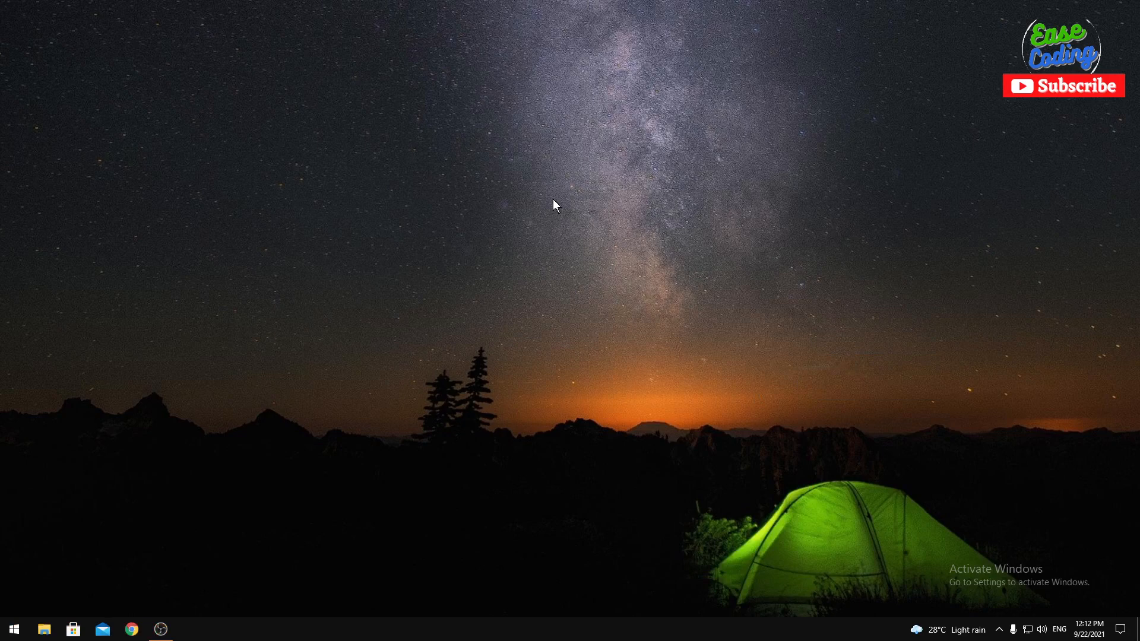
text(asdf)
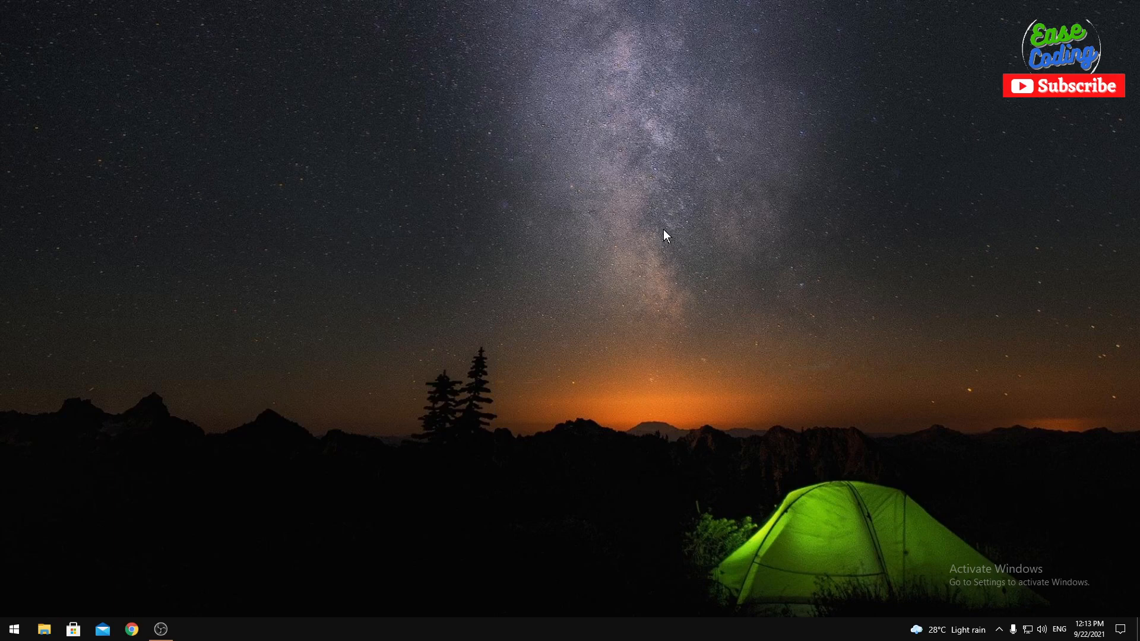
click(13, 628)
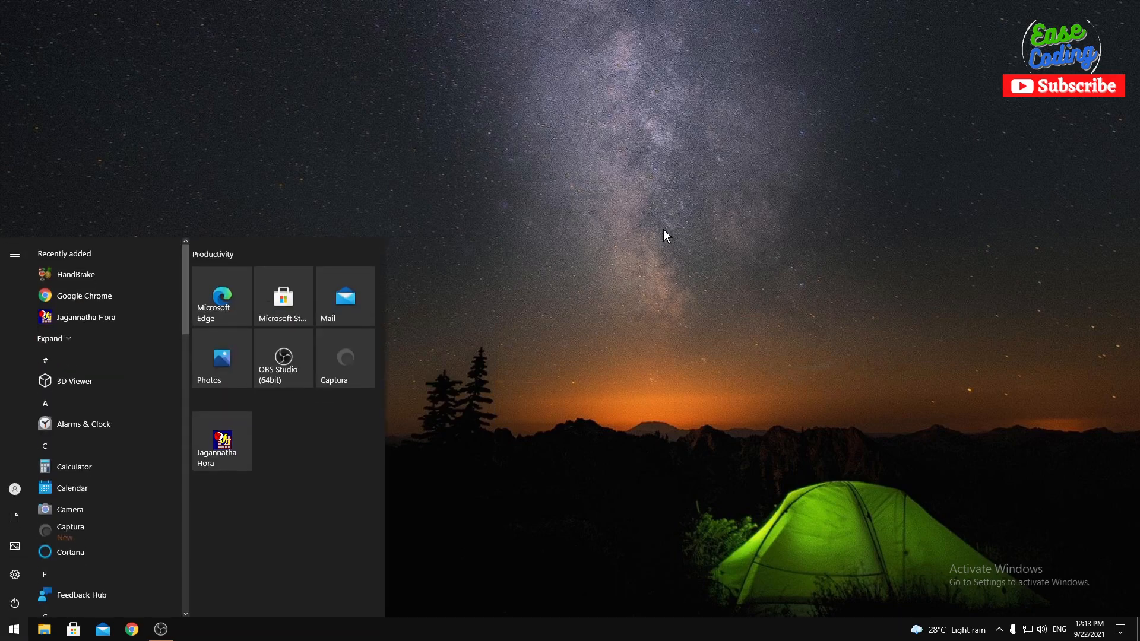
mouse_move(947, 206)
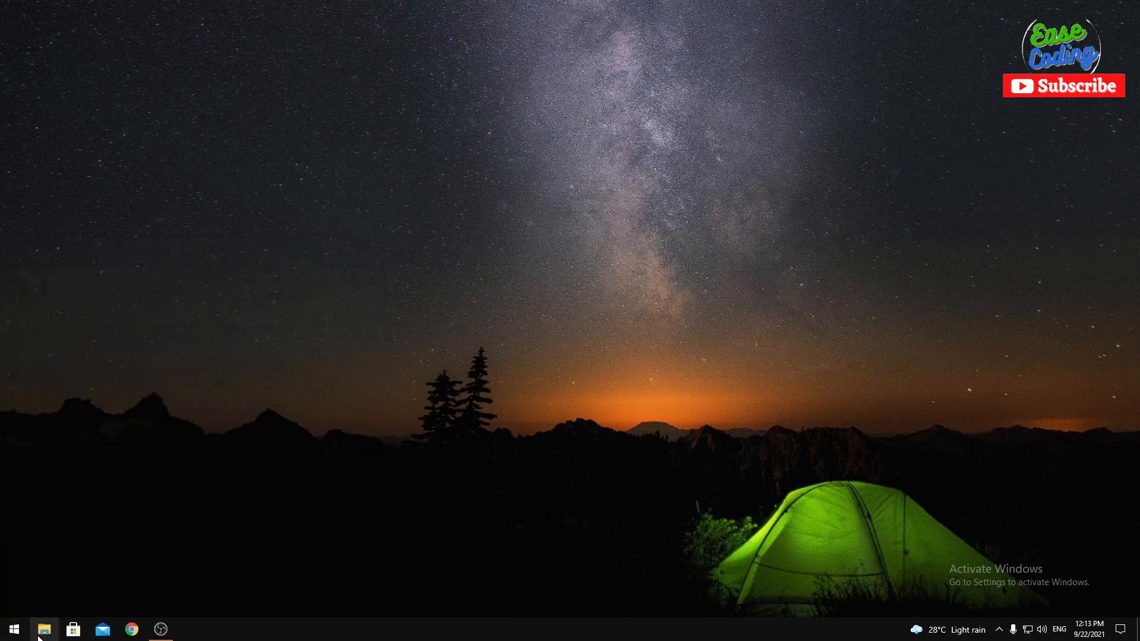
mouse_move(160, 628)
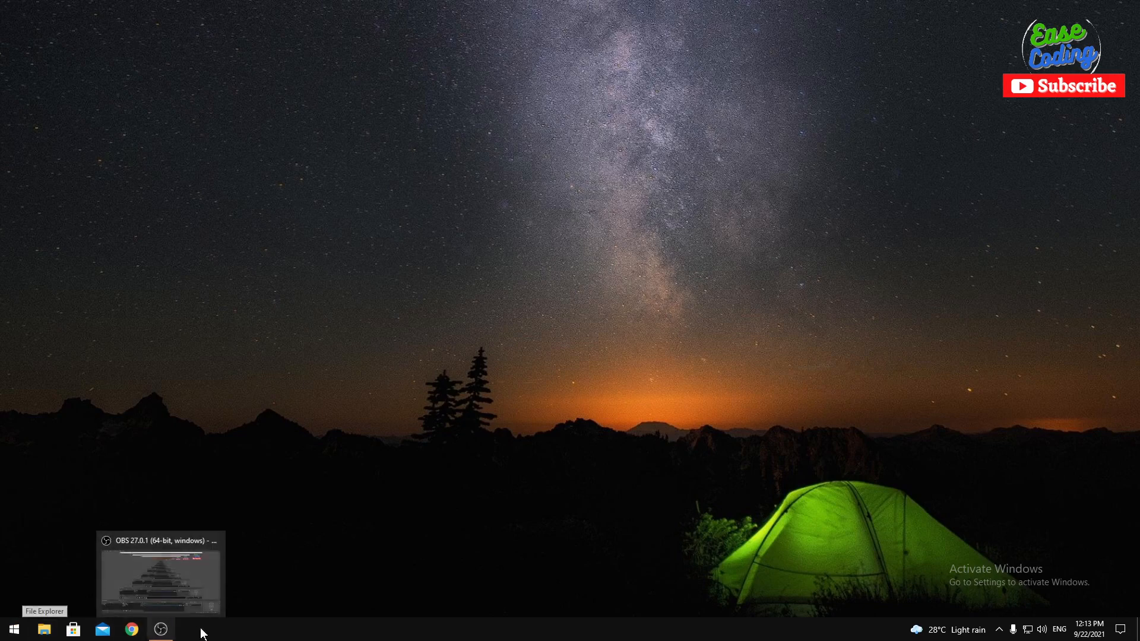
mouse_move(611, 321)
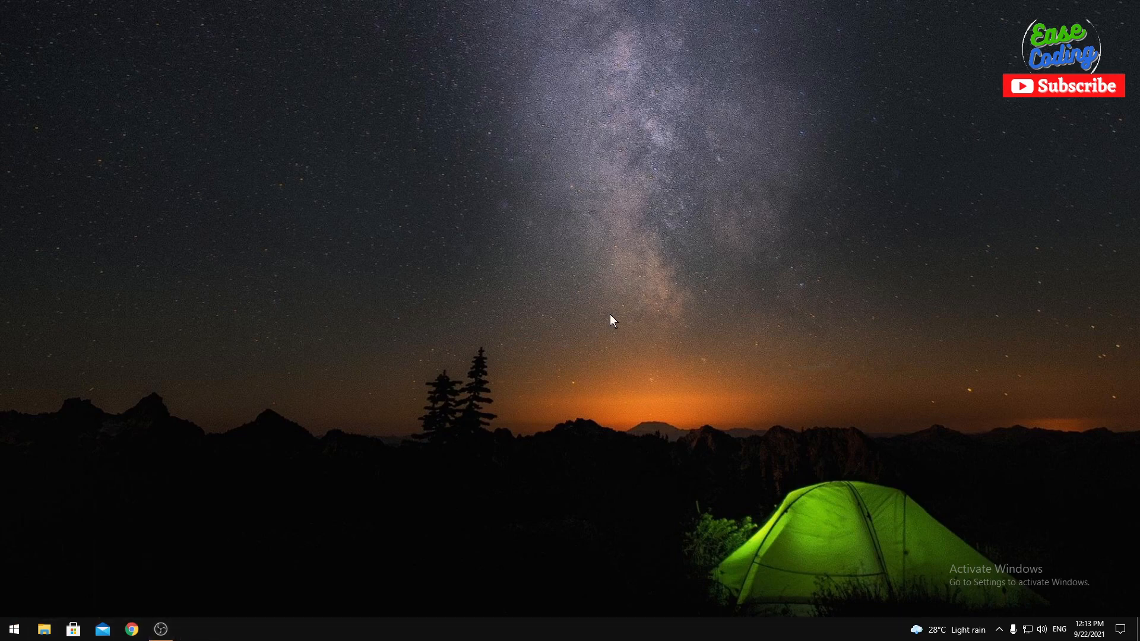
mouse_move(683, 434)
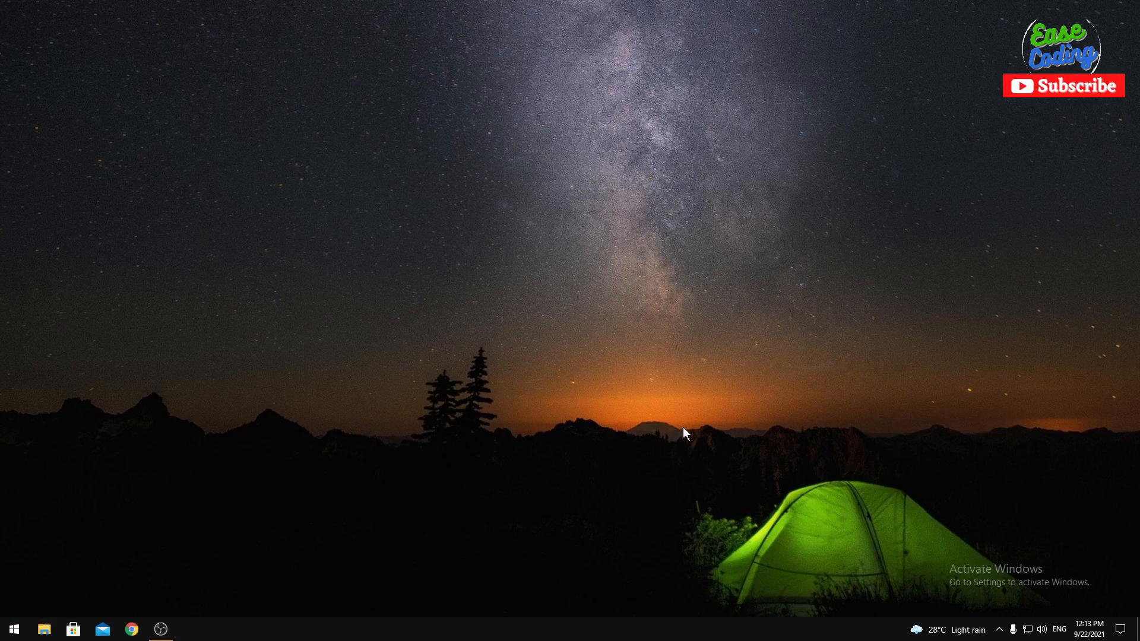
mouse_move(682, 425)
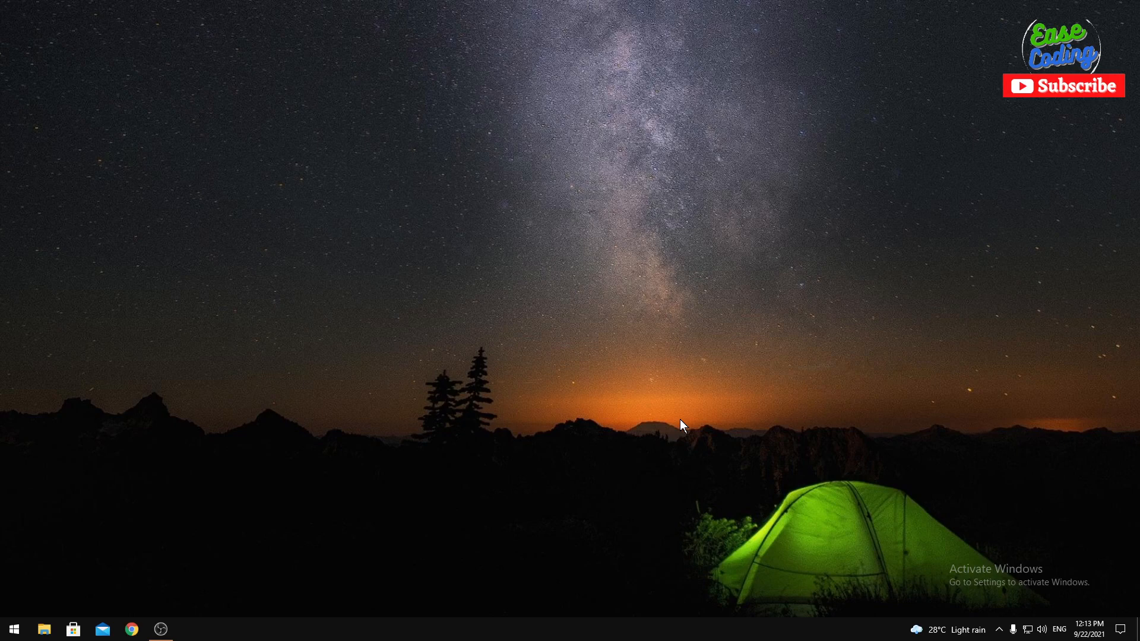
mouse_move(695, 467)
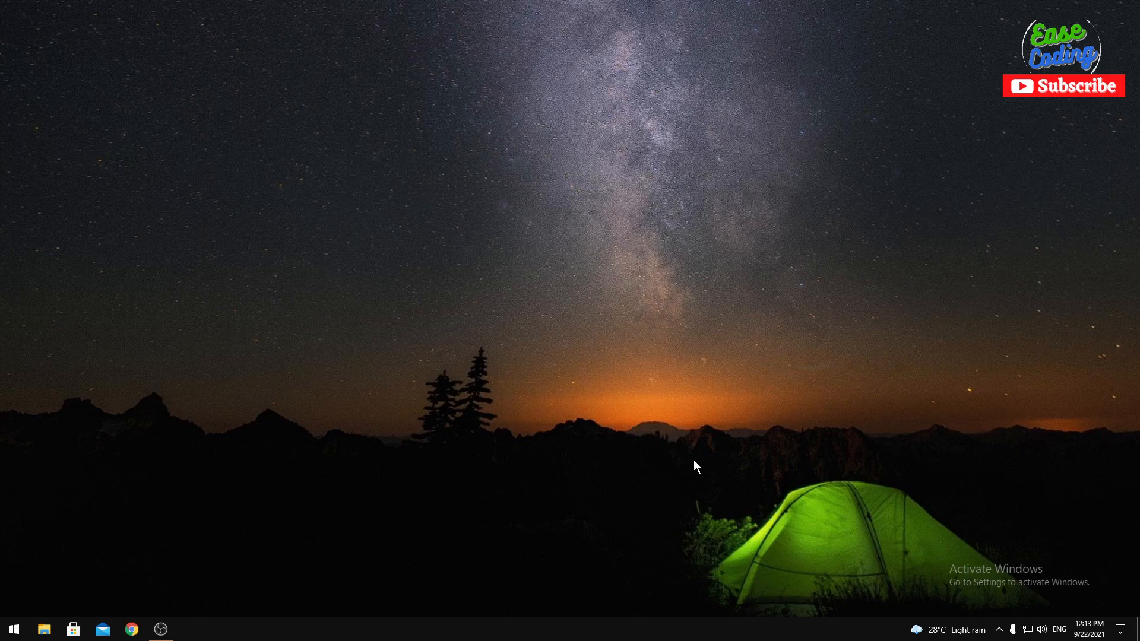
mouse_move(786, 309)
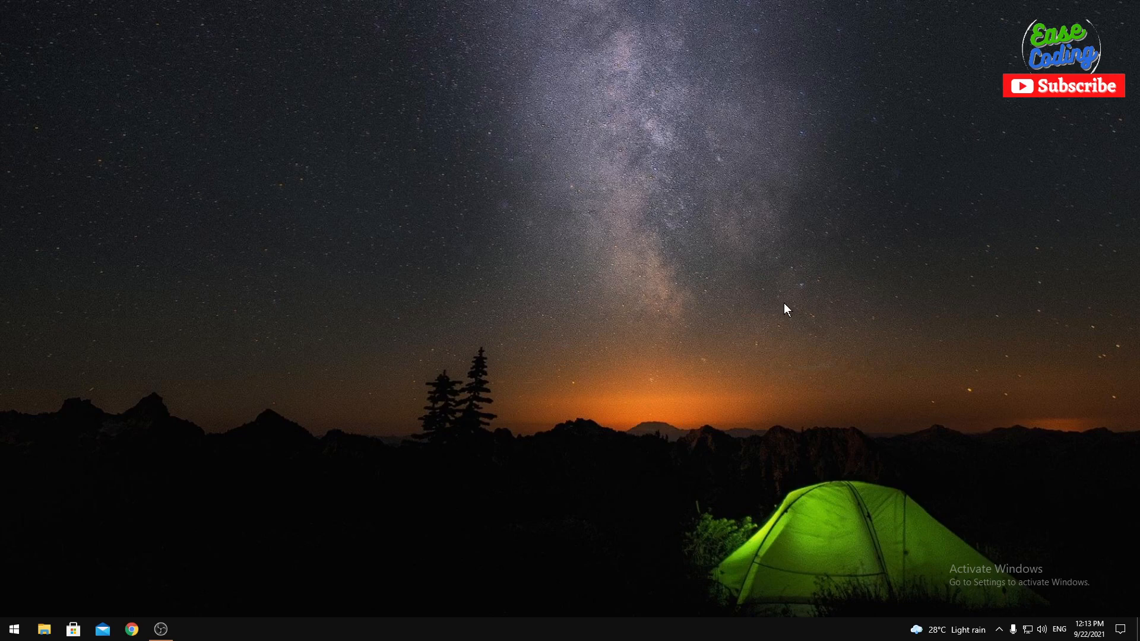
mouse_move(920, 376)
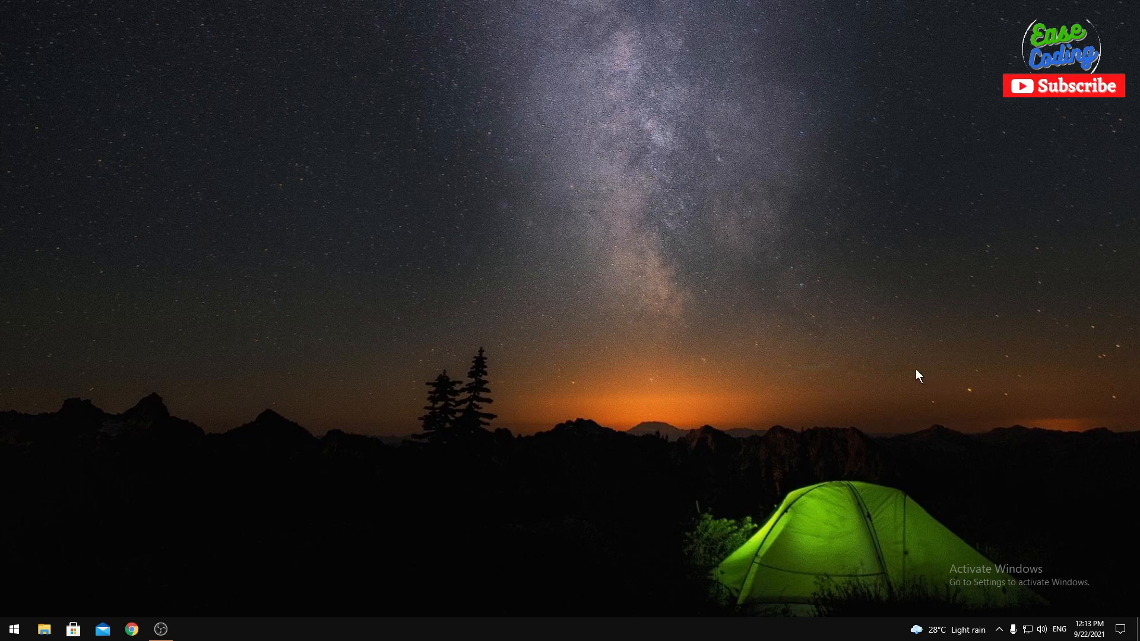